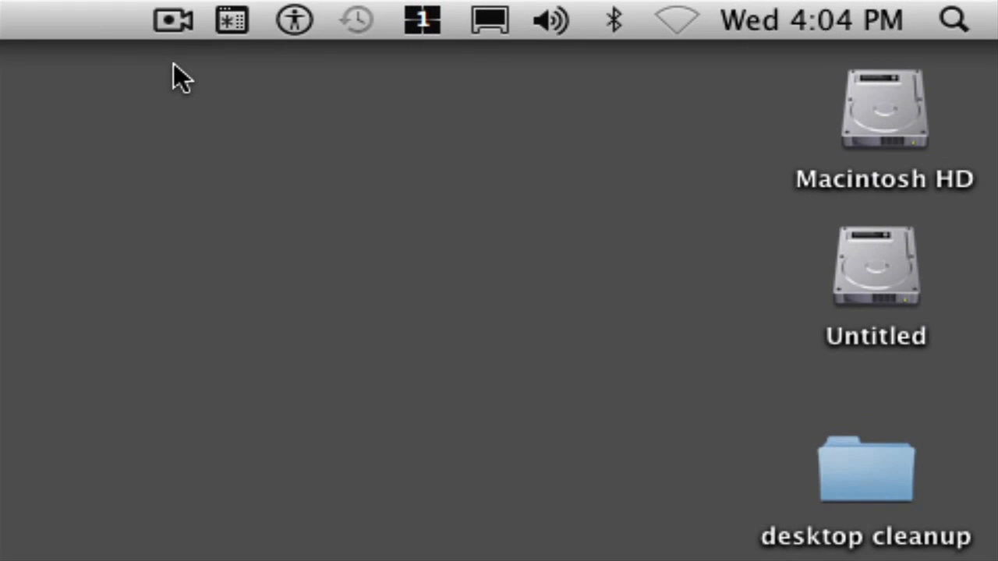
# Turn AirPort on from the menu bar and list the nearby wireless networks
pyautogui.click(678, 19)
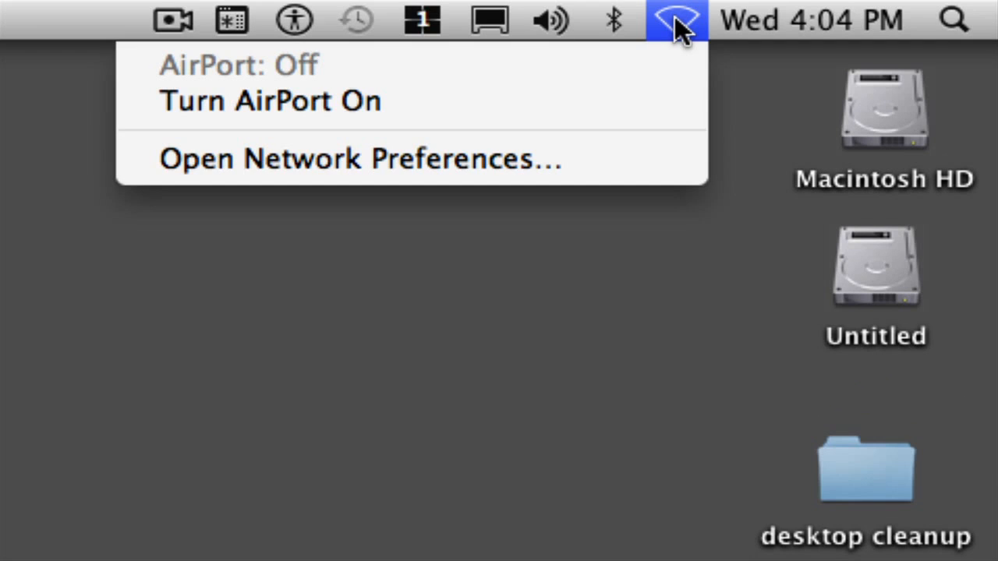
pyautogui.moveTo(620, 93)
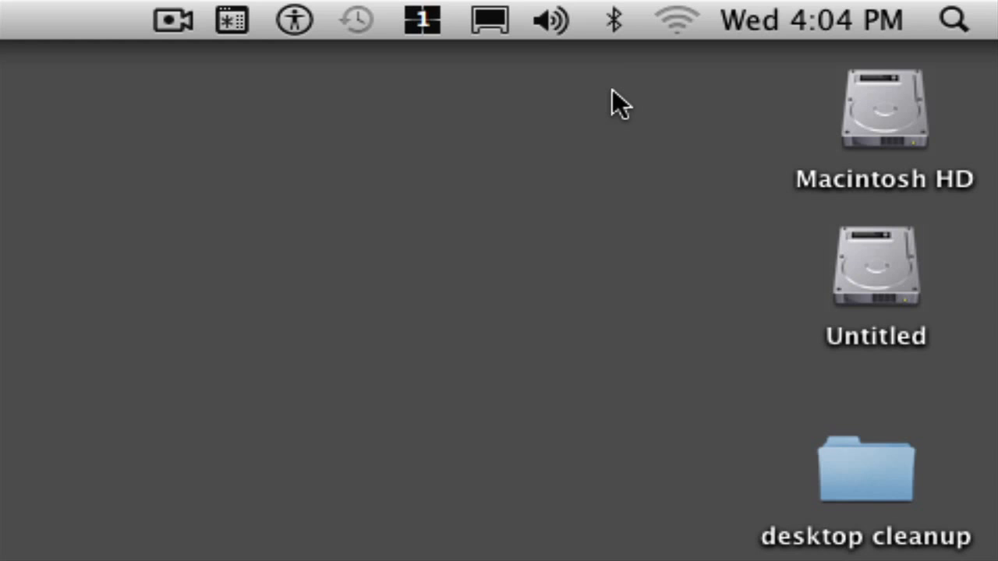
pyautogui.click(669, 19)
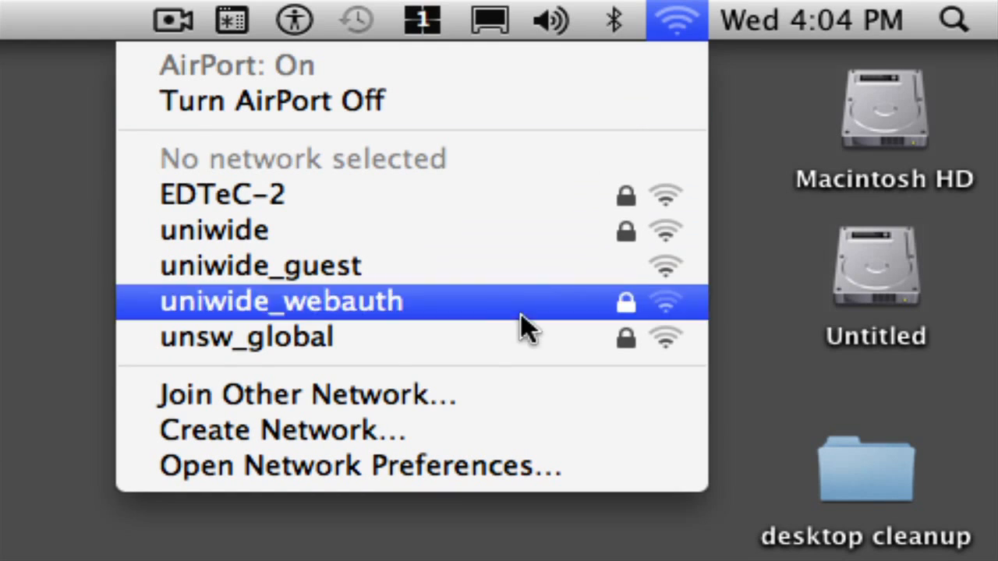
# In Join Other Network, select uniwide, enable Remember this network and focus the user name field
pyautogui.click(302, 396)
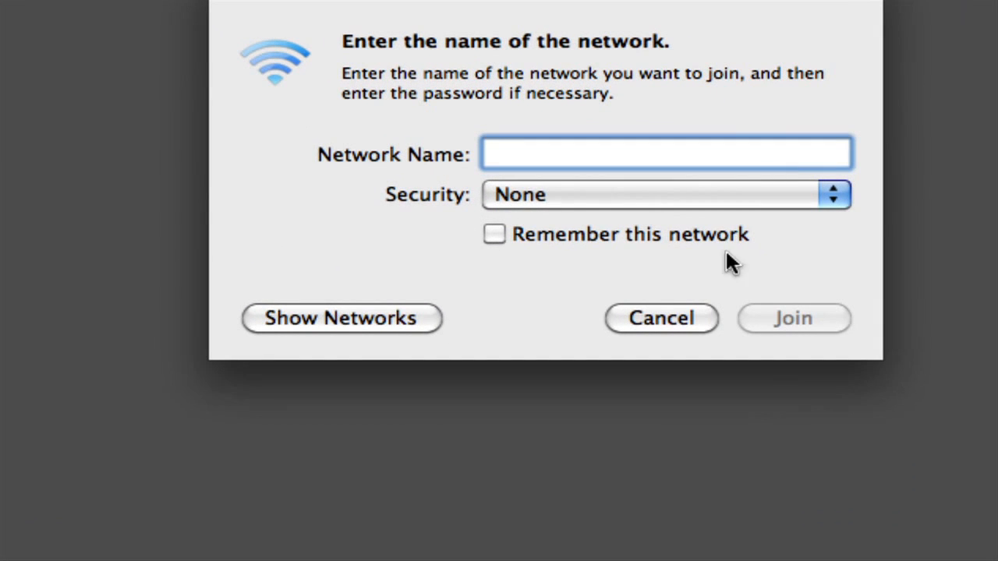
pyautogui.click(341, 318)
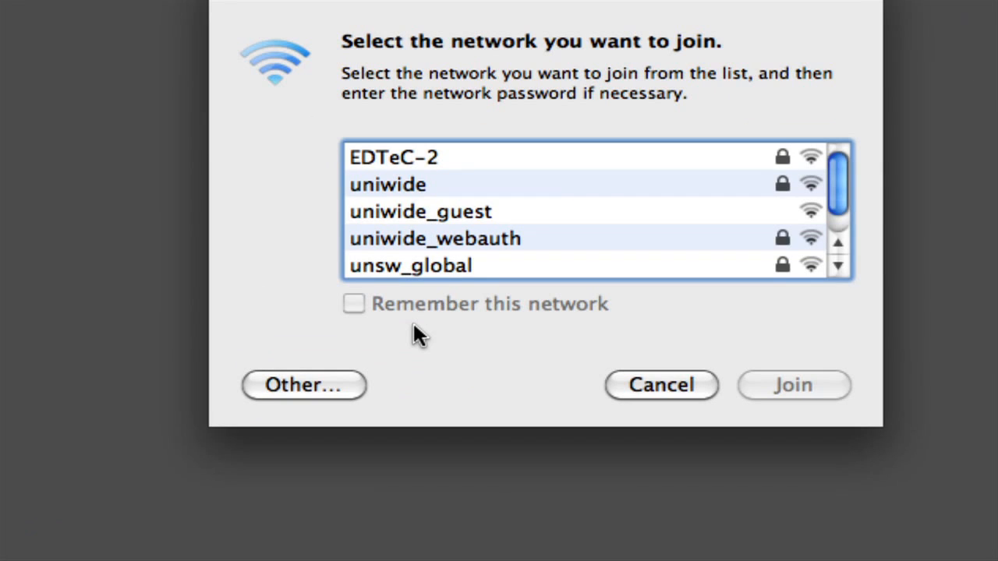
pyautogui.moveTo(421, 218)
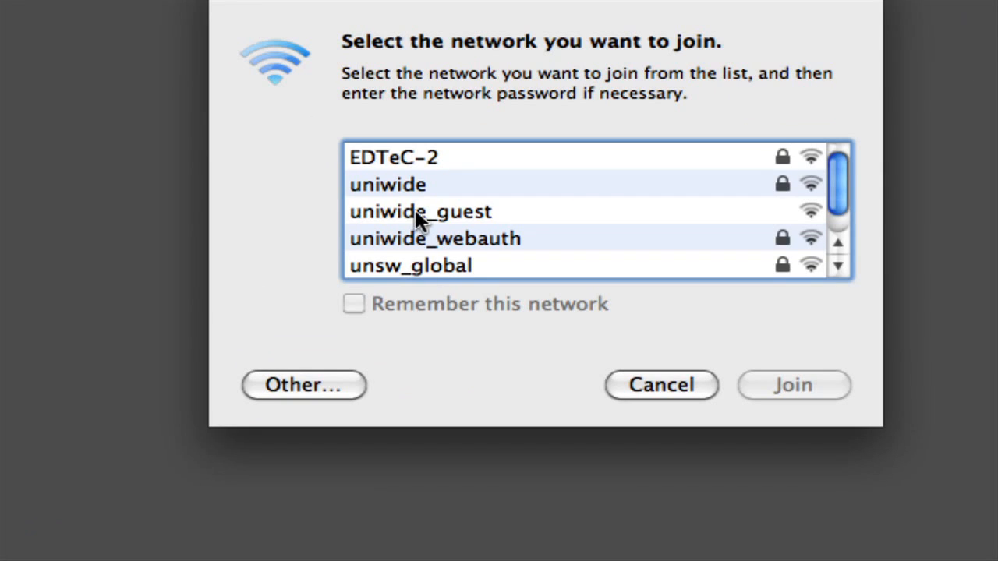
pyautogui.click(390, 184)
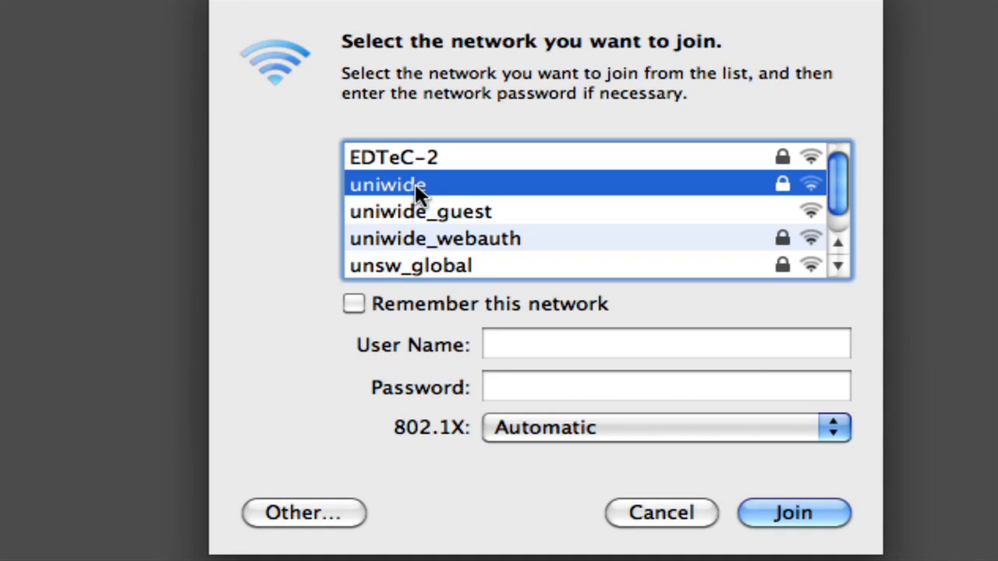
pyautogui.moveTo(378, 320)
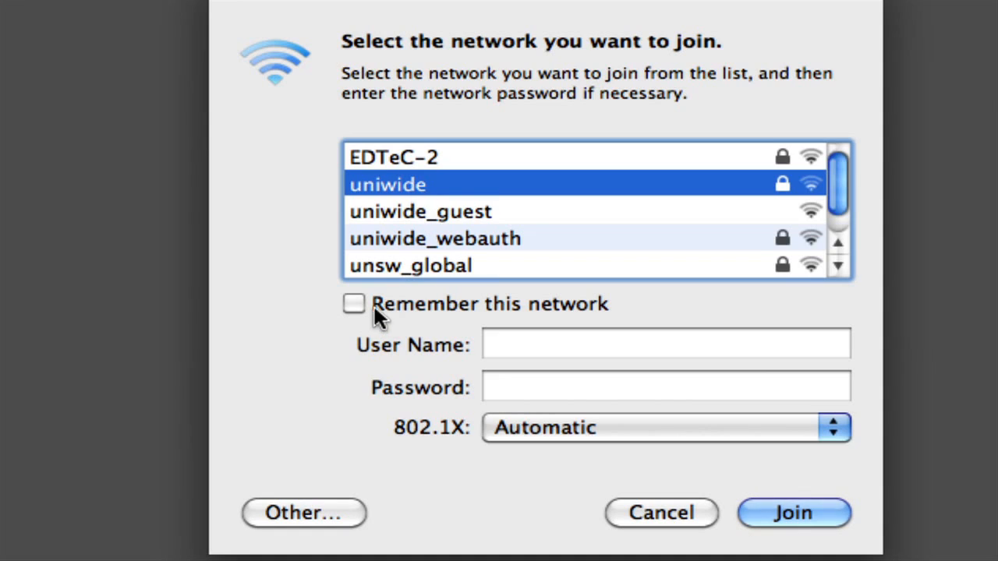
pyautogui.click(355, 304)
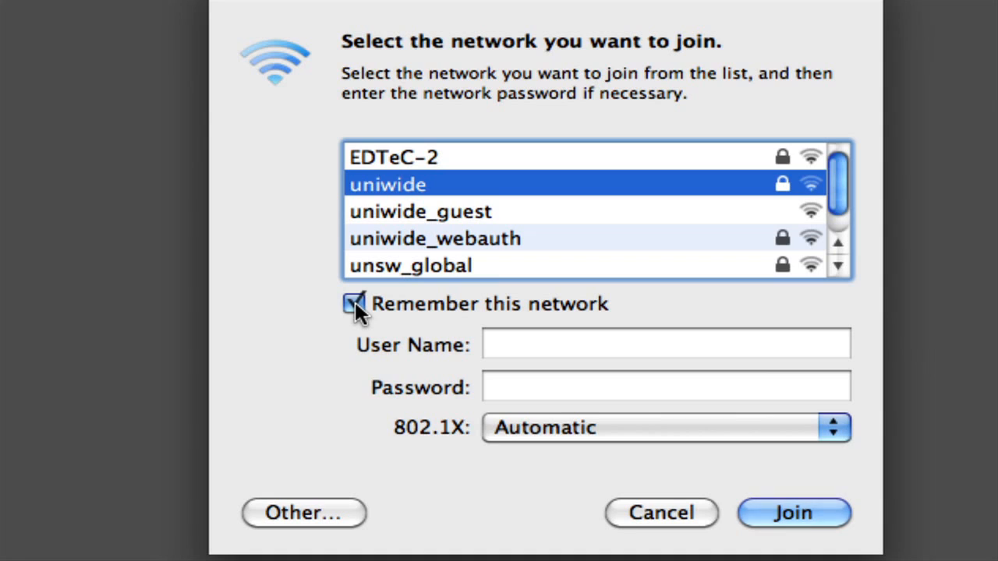
pyautogui.click(664, 346)
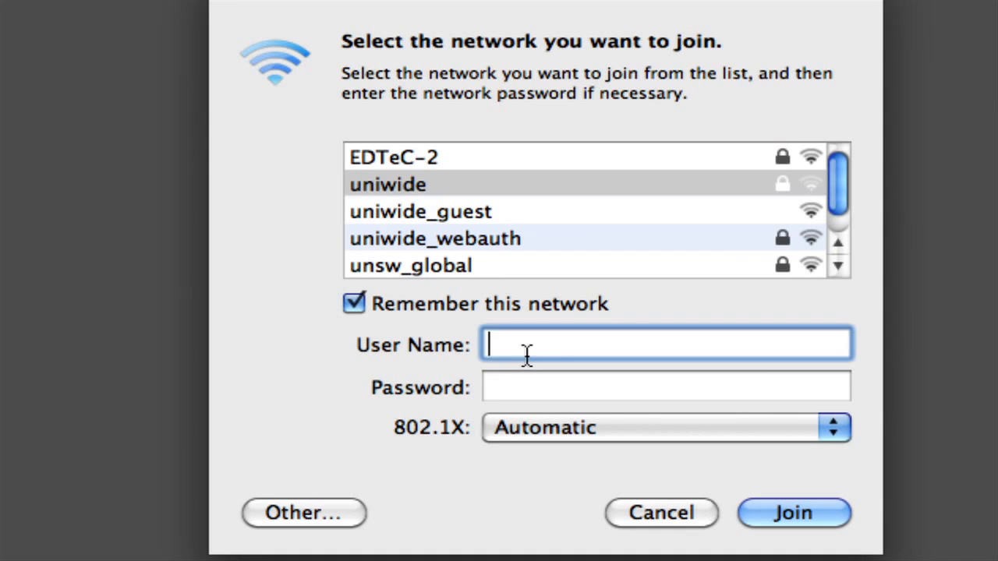
# Enter user name z1234567 and the password, then join uniwide
pyautogui.write('z1234567')
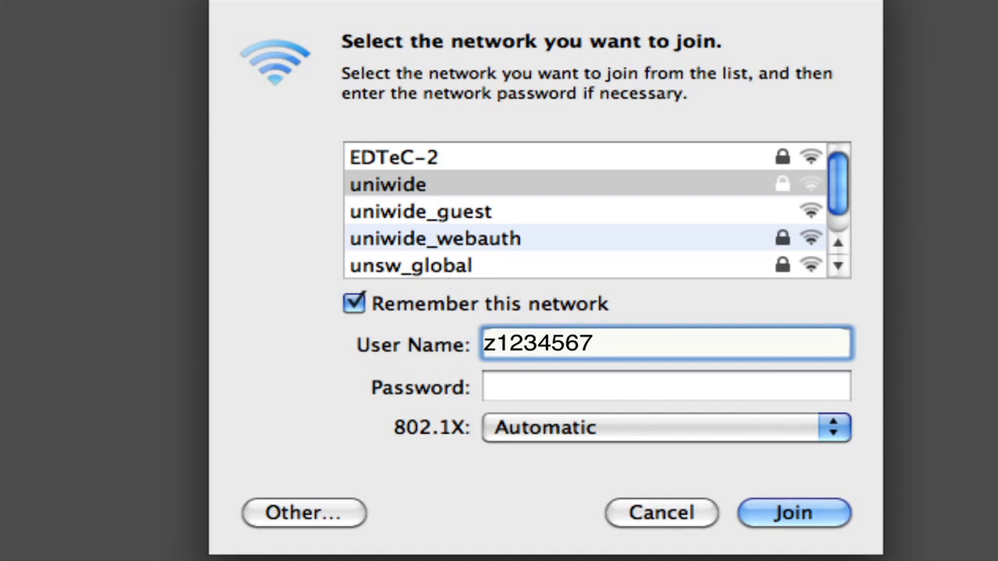
pyautogui.click(658, 387)
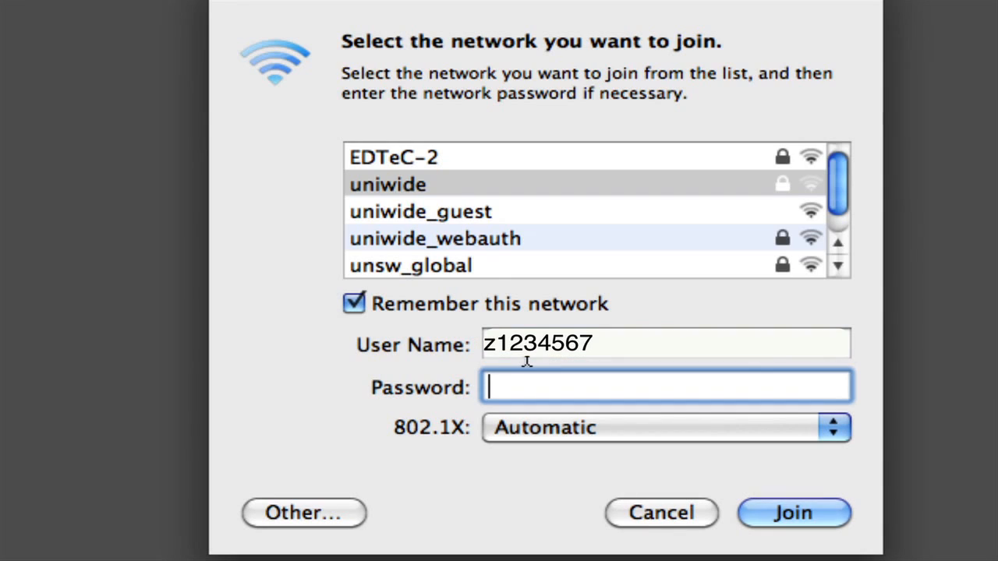
pyautogui.write('••••')
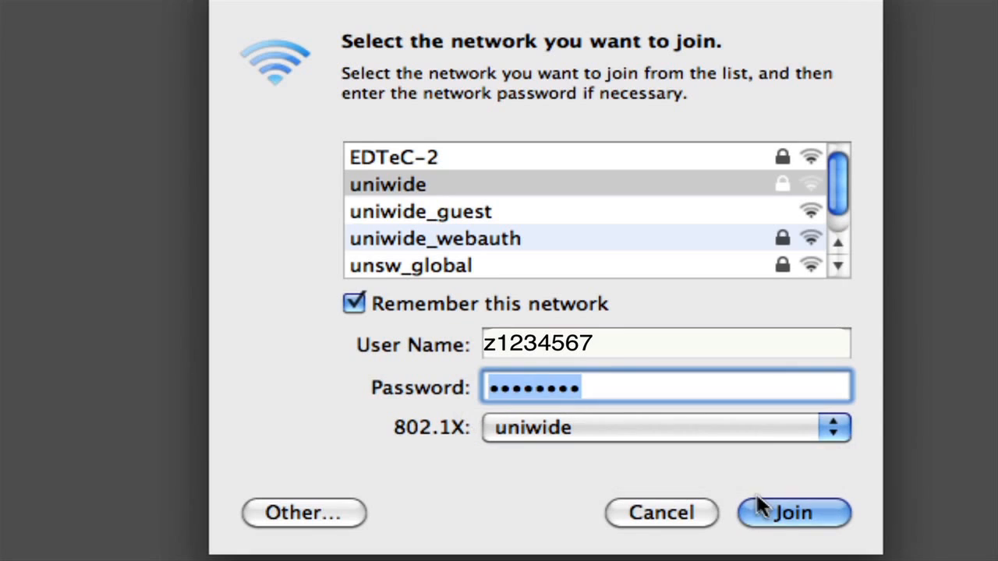
pyautogui.click(799, 515)
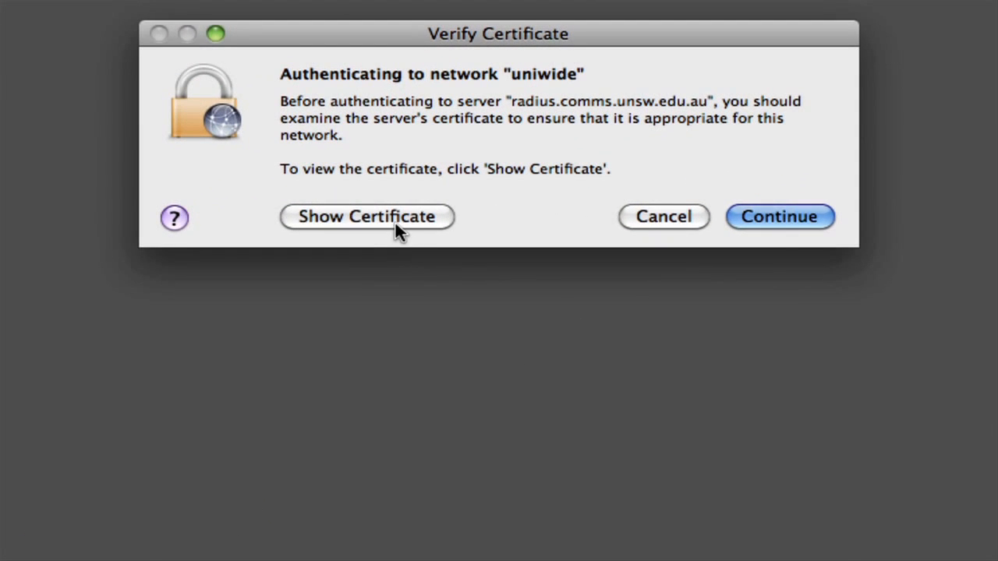
# Review the radius.comms.unsw.edu.au certificate with Always trust set and continue
pyautogui.click(367, 216)
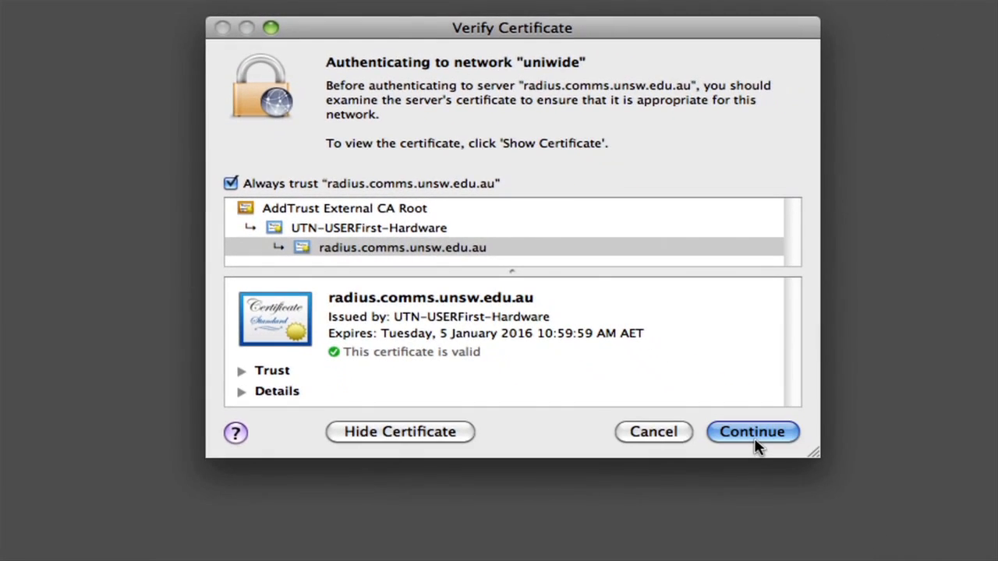
pyautogui.click(752, 432)
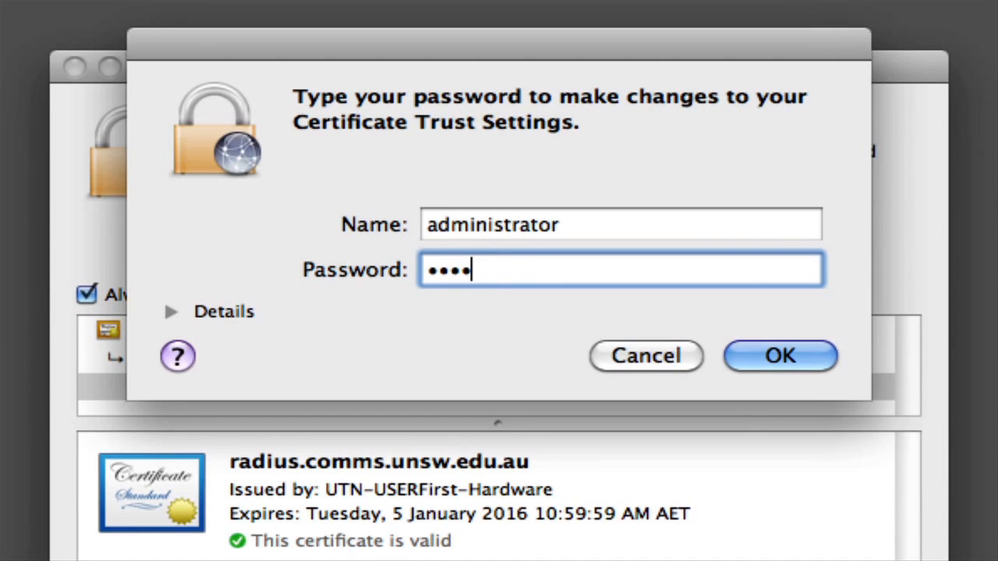
# Approve the certificate trust change with the administrator password
pyautogui.write('•••')
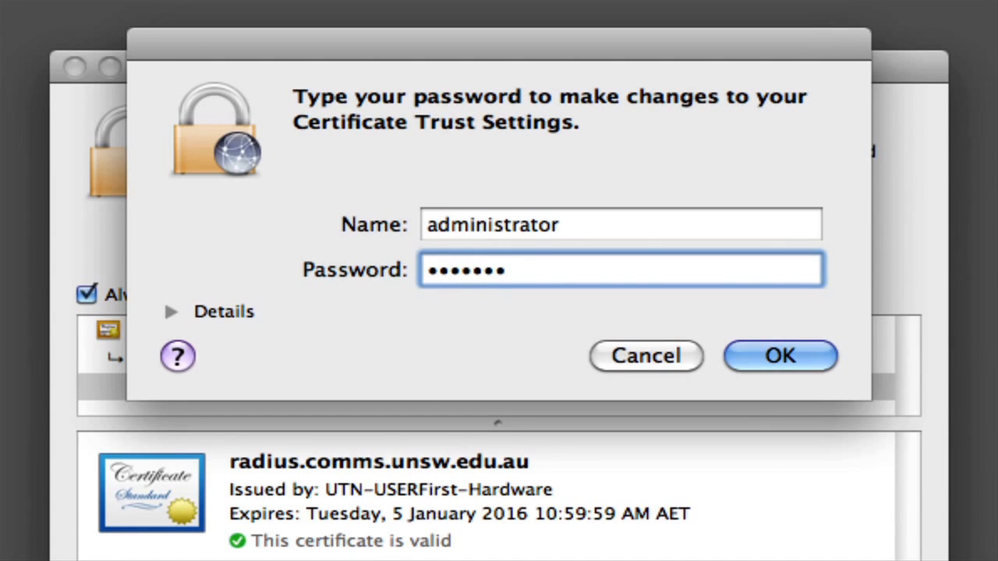
pyautogui.click(780, 355)
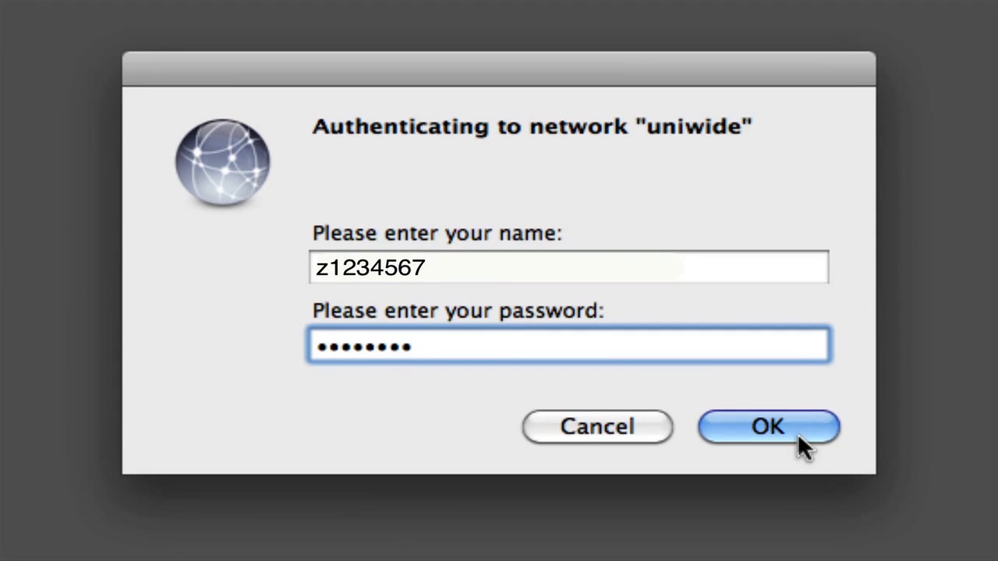
# Submit the uniwide login and confirm uniwide is checked in the AirPort menu
pyautogui.click(764, 427)
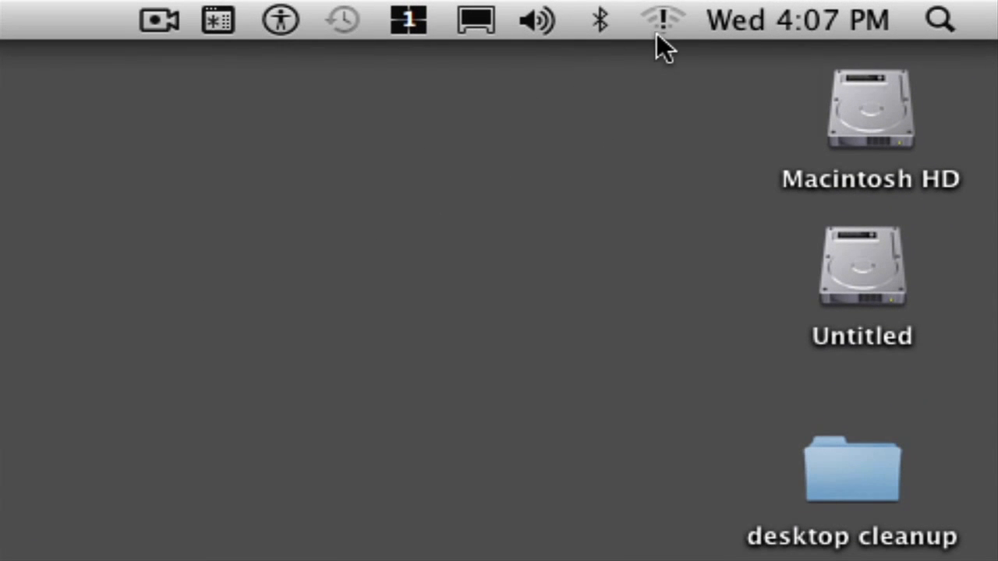
pyautogui.click(666, 19)
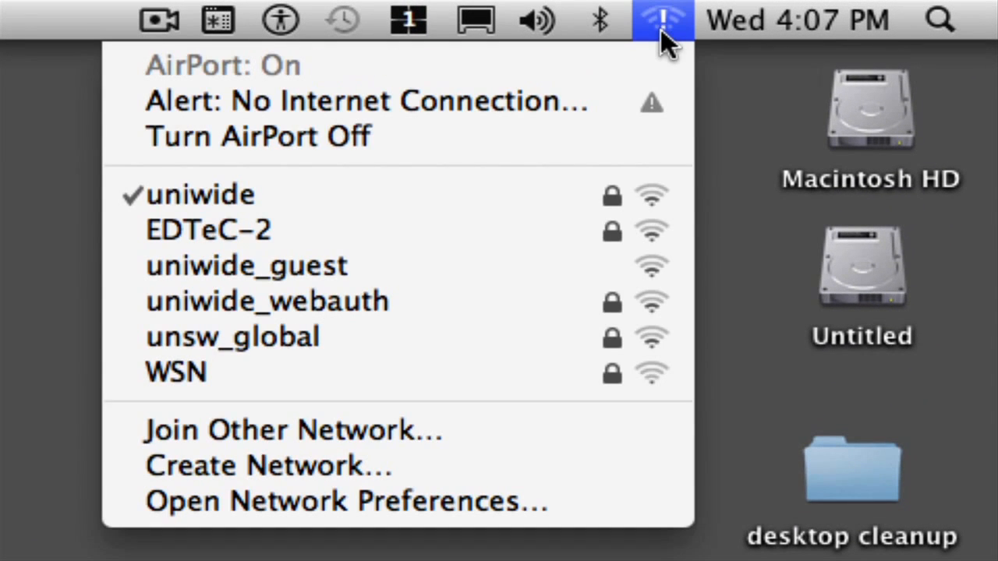
pyautogui.moveTo(496, 206)
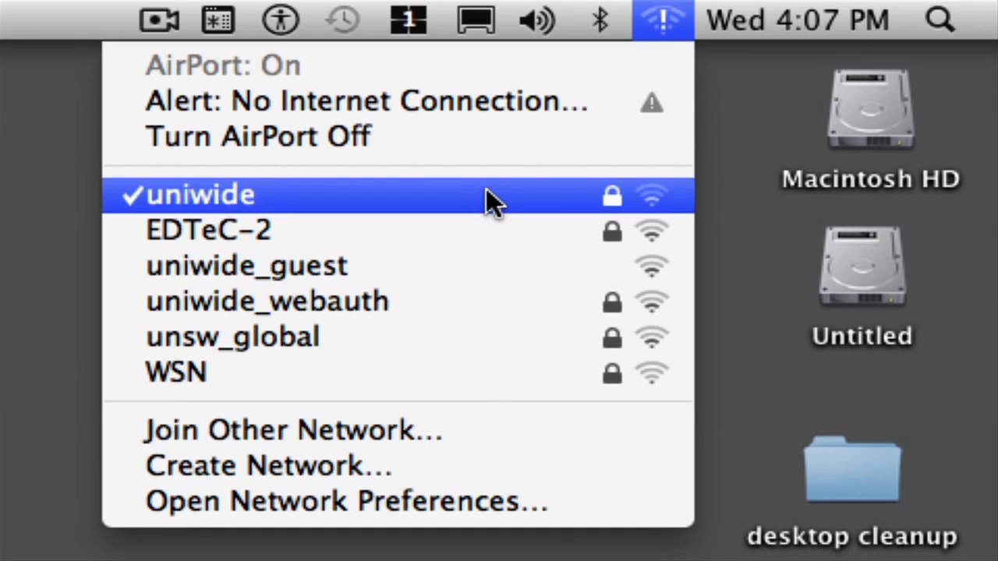